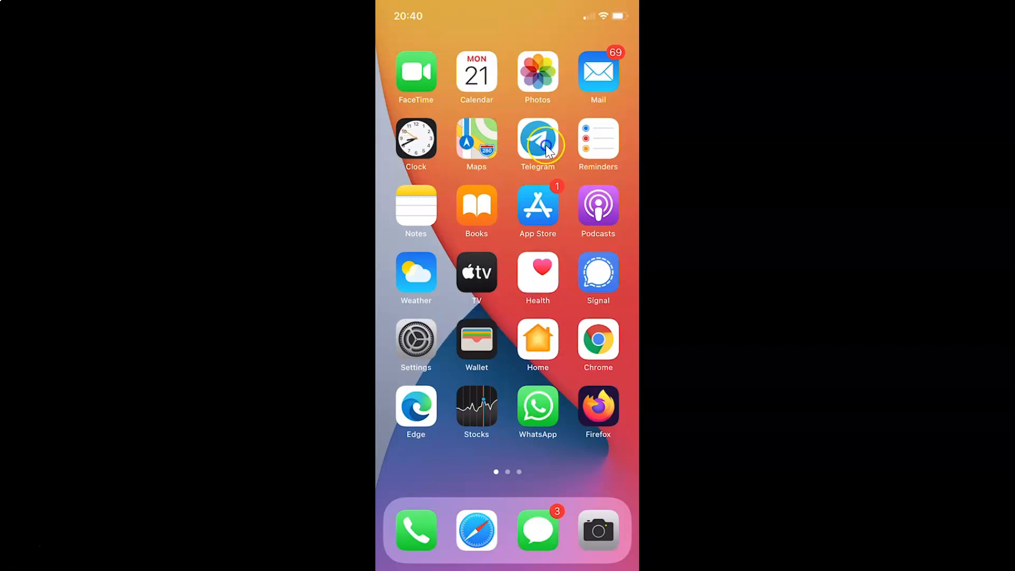
Launch Telegram and go to Settings > Appearance to reach the app icon options.
{"action": "left_click", "coordinate": [538, 139]}
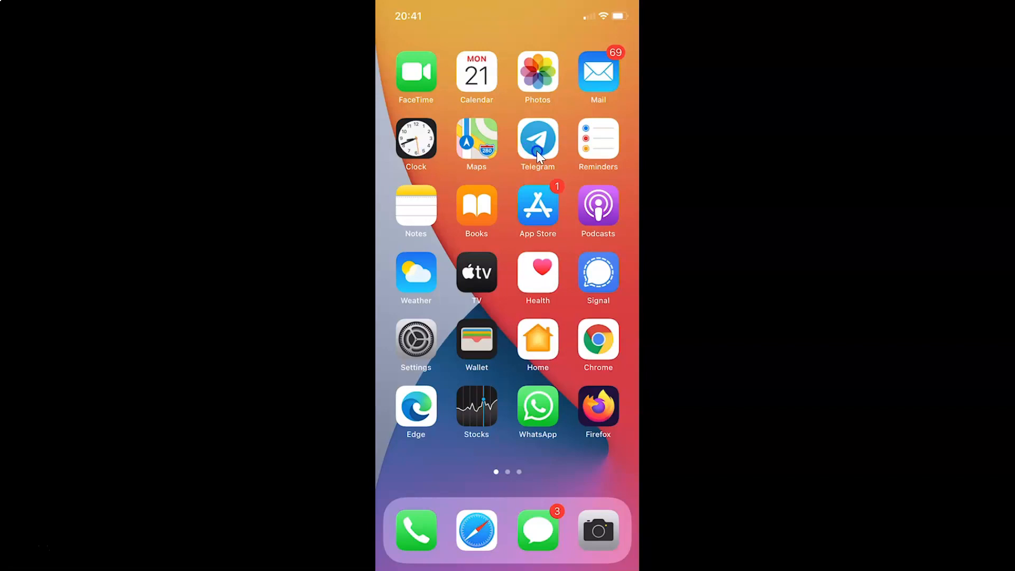
{"action": "left_click", "coordinate": [538, 138]}
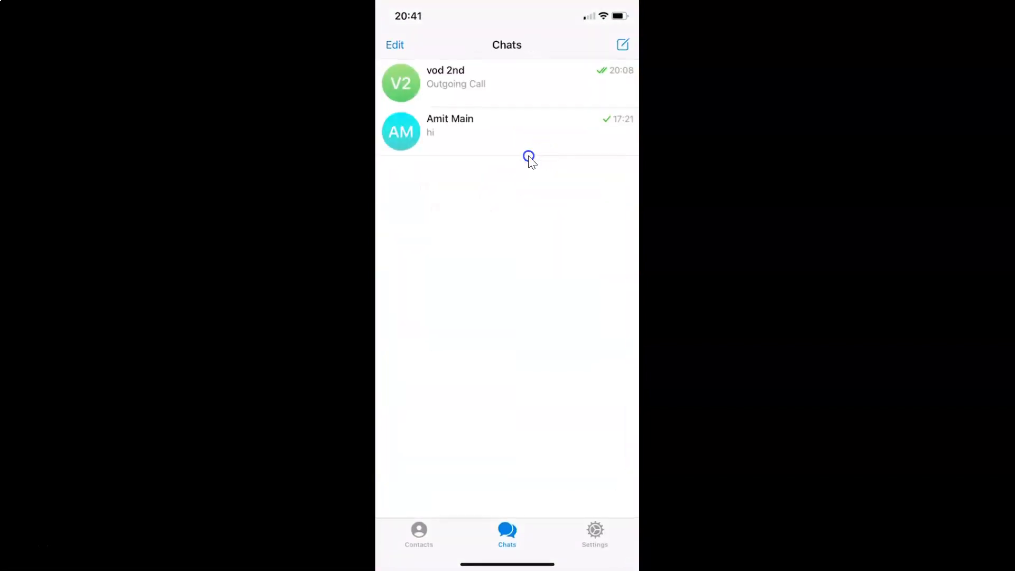
{"action": "mouse_move", "coordinate": [580, 234]}
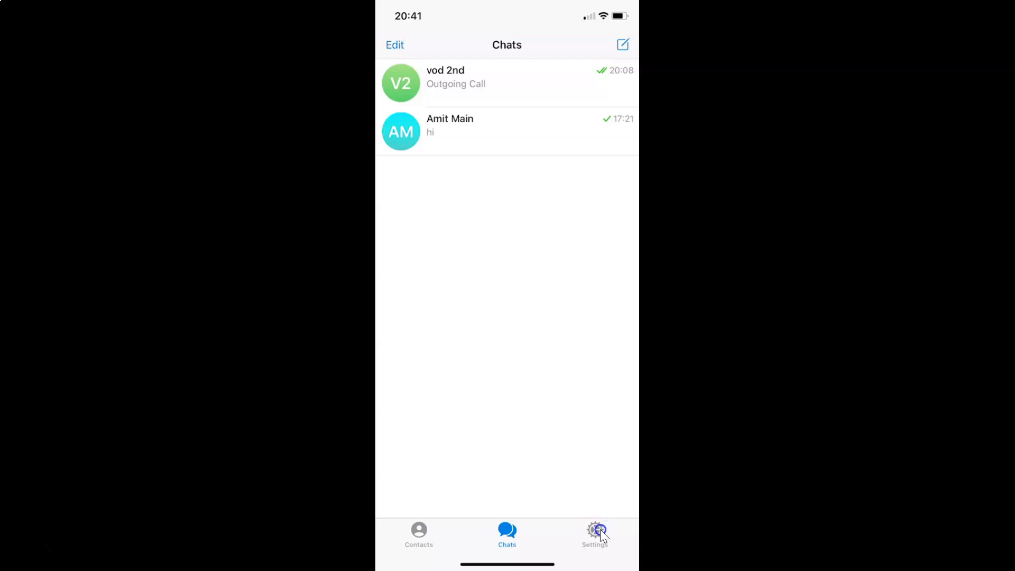
{"action": "left_click", "coordinate": [595, 534]}
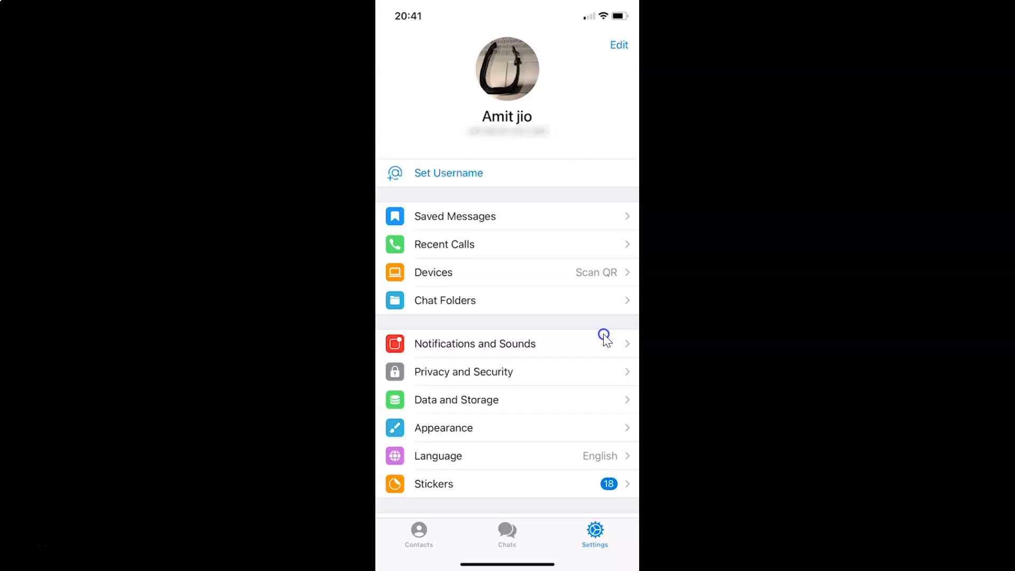
{"action": "mouse_move", "coordinate": [465, 428]}
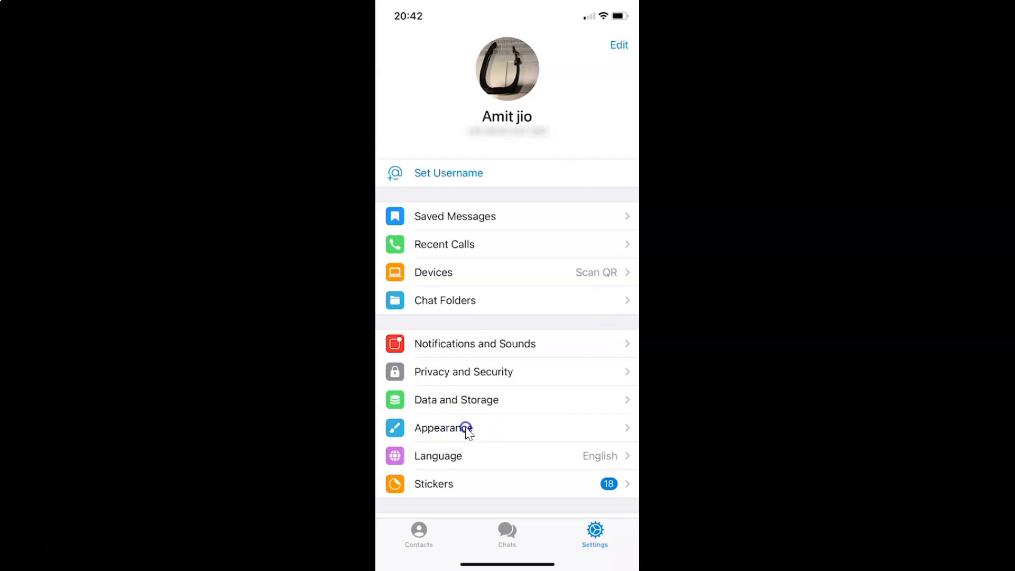
{"action": "left_click", "coordinate": [444, 428]}
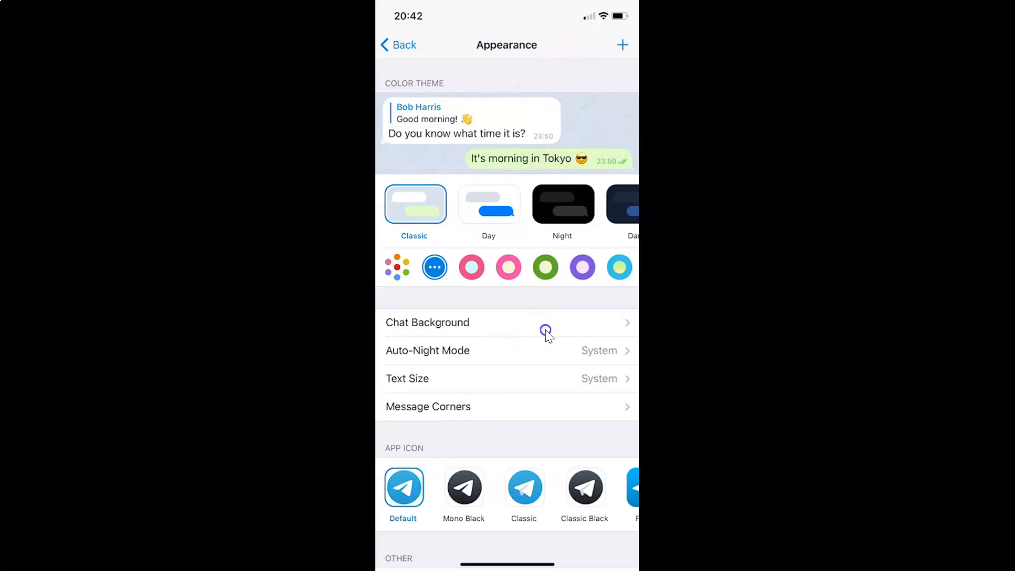
Scroll down to App Icon and choose the Mono Black icon.
{"action": "scroll", "scroll_direction": "down", "scroll_amount": 3}
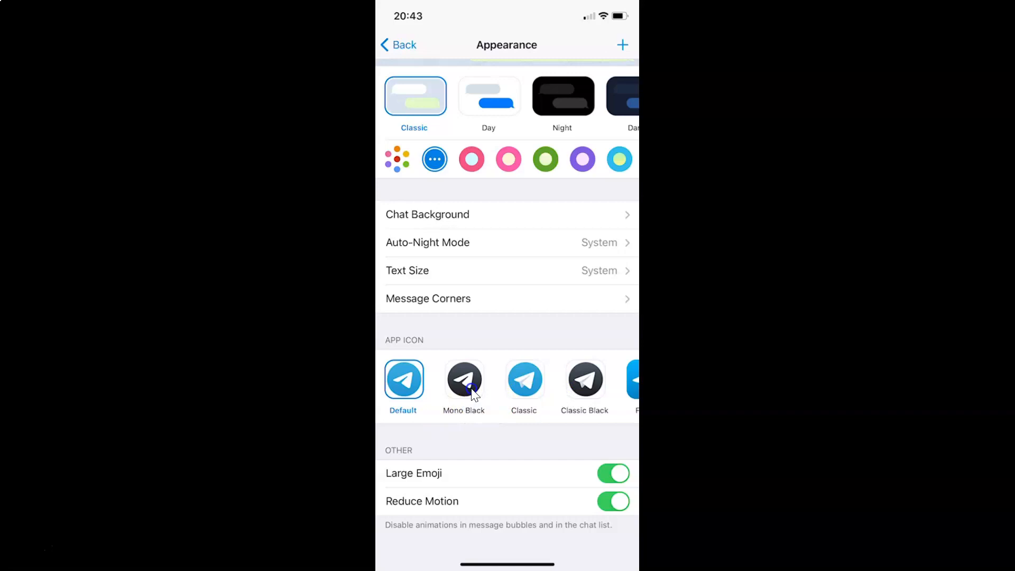
{"action": "left_click", "coordinate": [464, 381]}
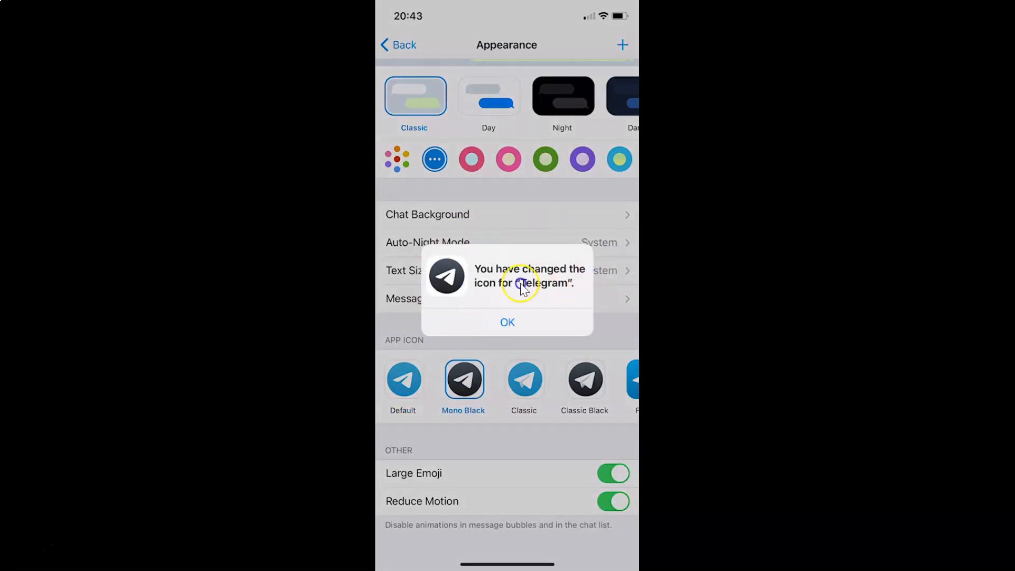
{"action": "mouse_move", "coordinate": [559, 268]}
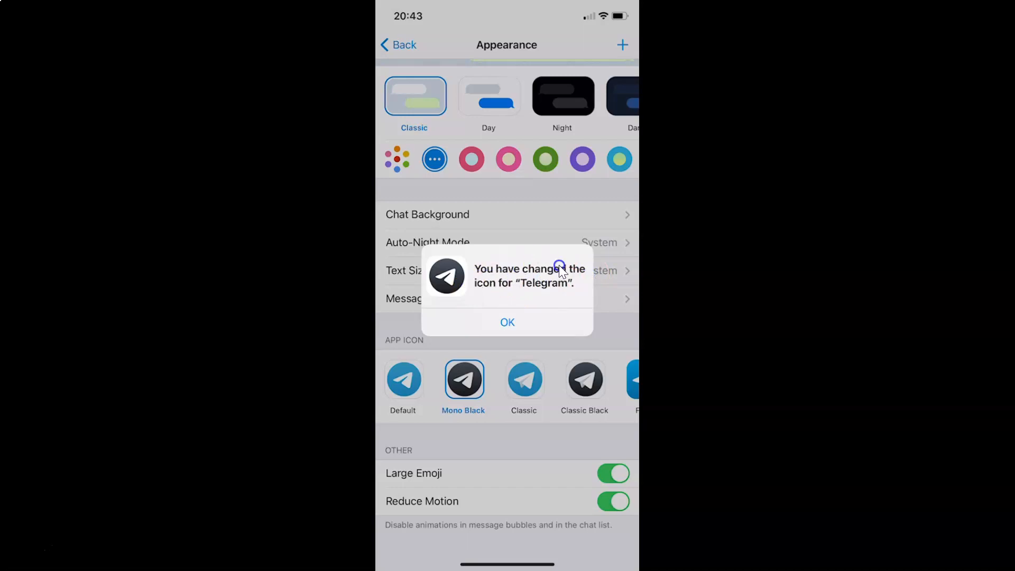
{"action": "mouse_move", "coordinate": [499, 288]}
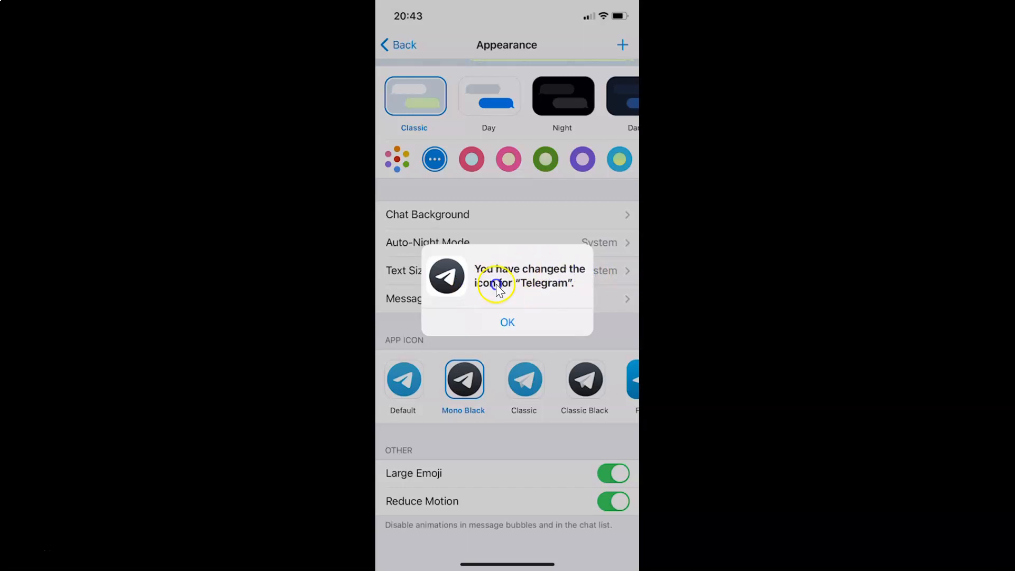
{"action": "mouse_move", "coordinate": [569, 279]}
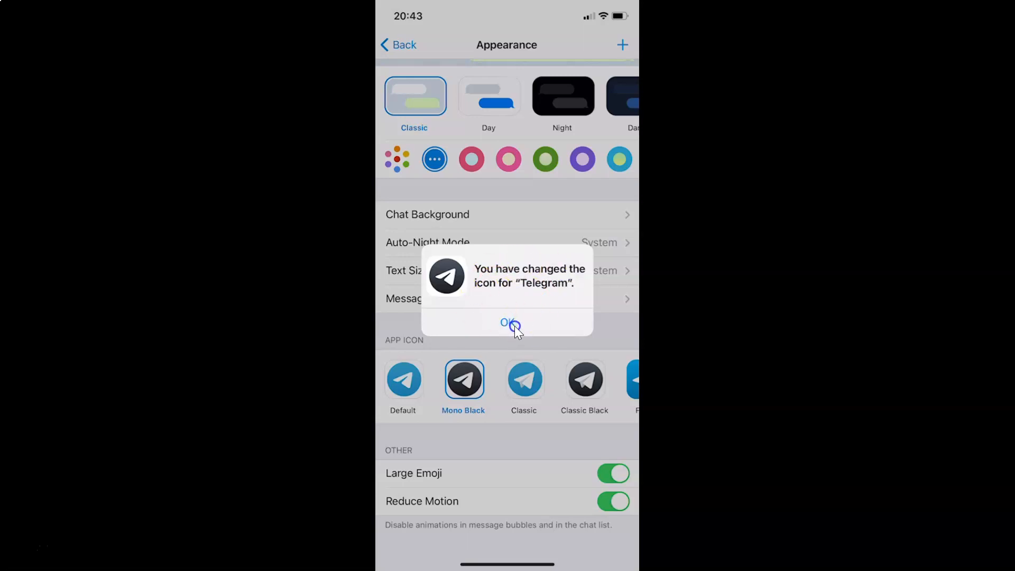
Dismiss the 'You have changed the icon for Telegram' alert with OK.
{"action": "left_click", "coordinate": [507, 323]}
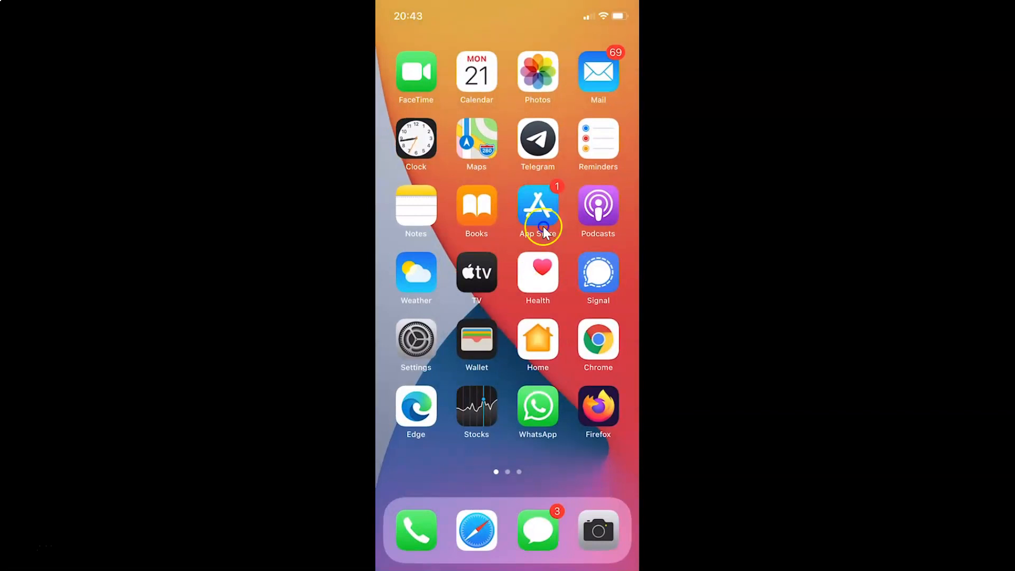
{"action": "mouse_move", "coordinate": [557, 159]}
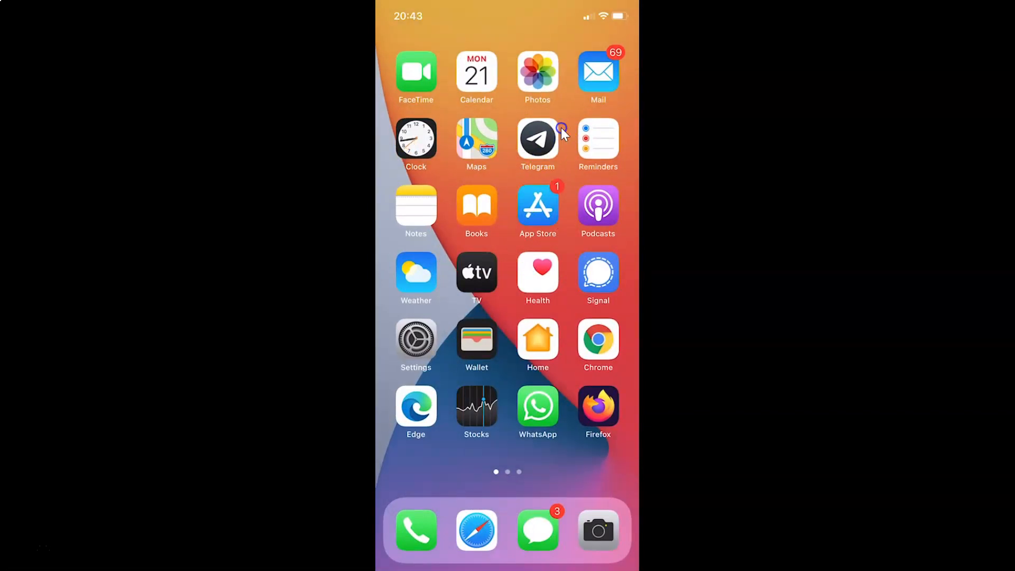
{"action": "mouse_move", "coordinate": [521, 164]}
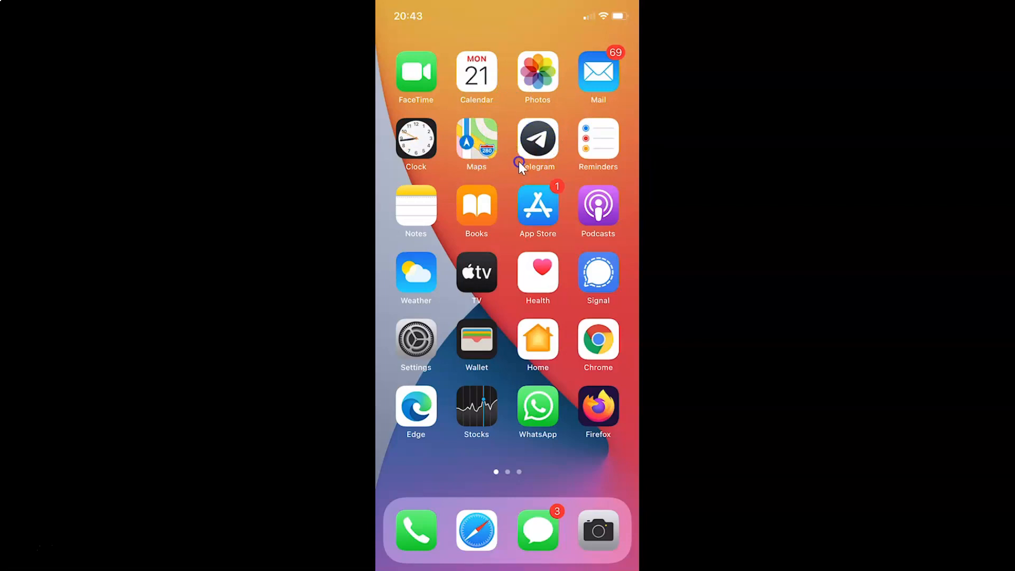